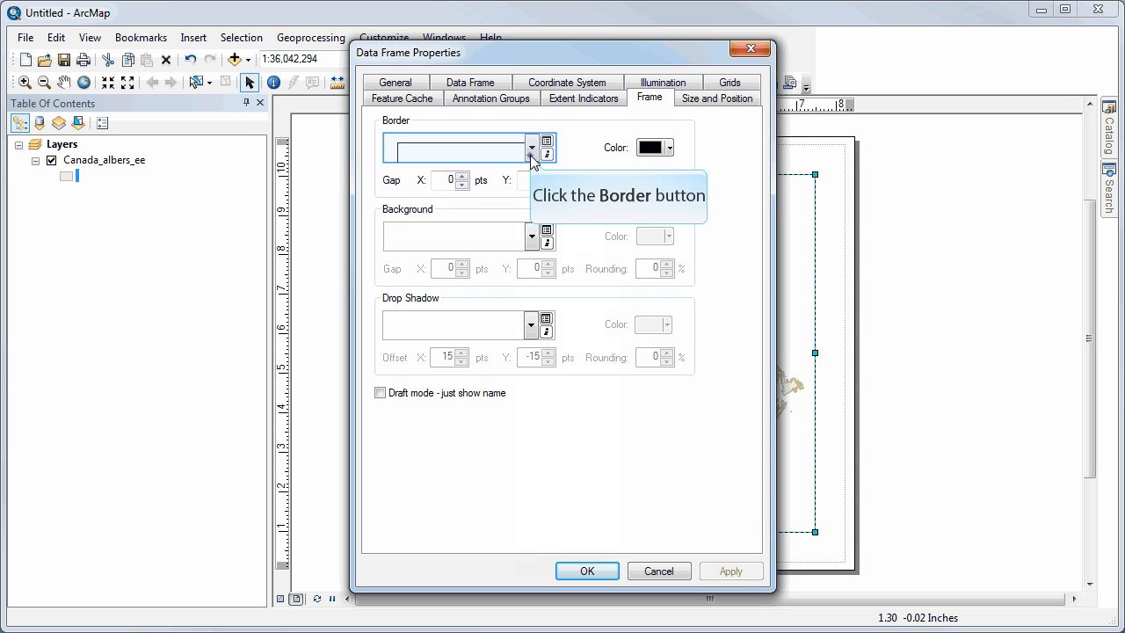
# Apply a 2.0 point border in blue to the Canada map's data frame.
pyautogui.click(531, 148)
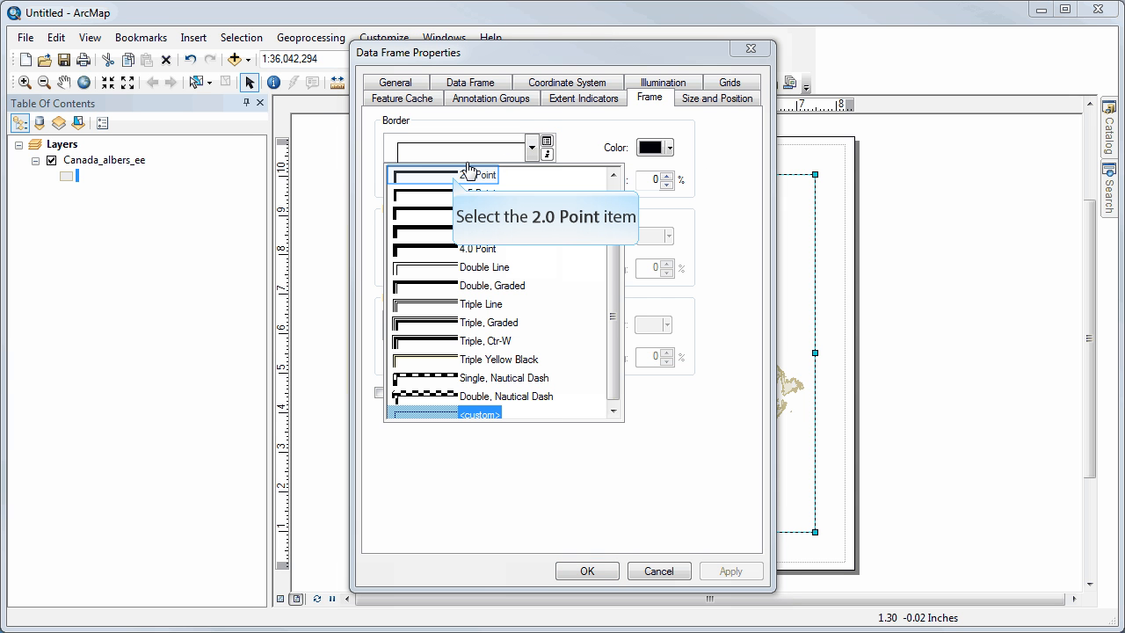
pyautogui.click(460, 176)
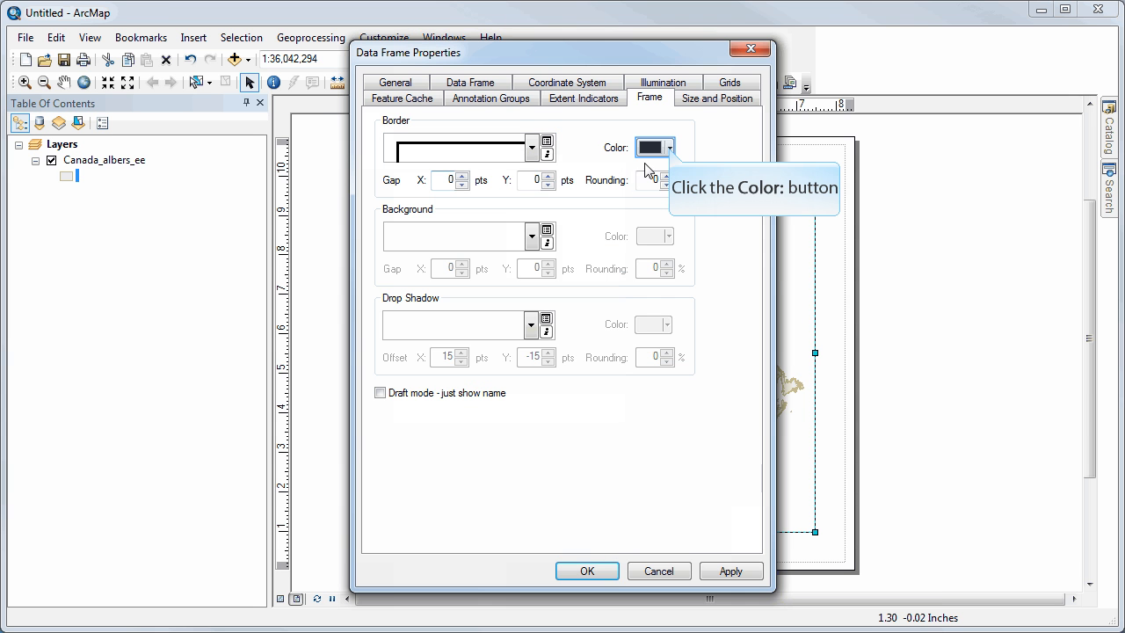
pyautogui.click(669, 147)
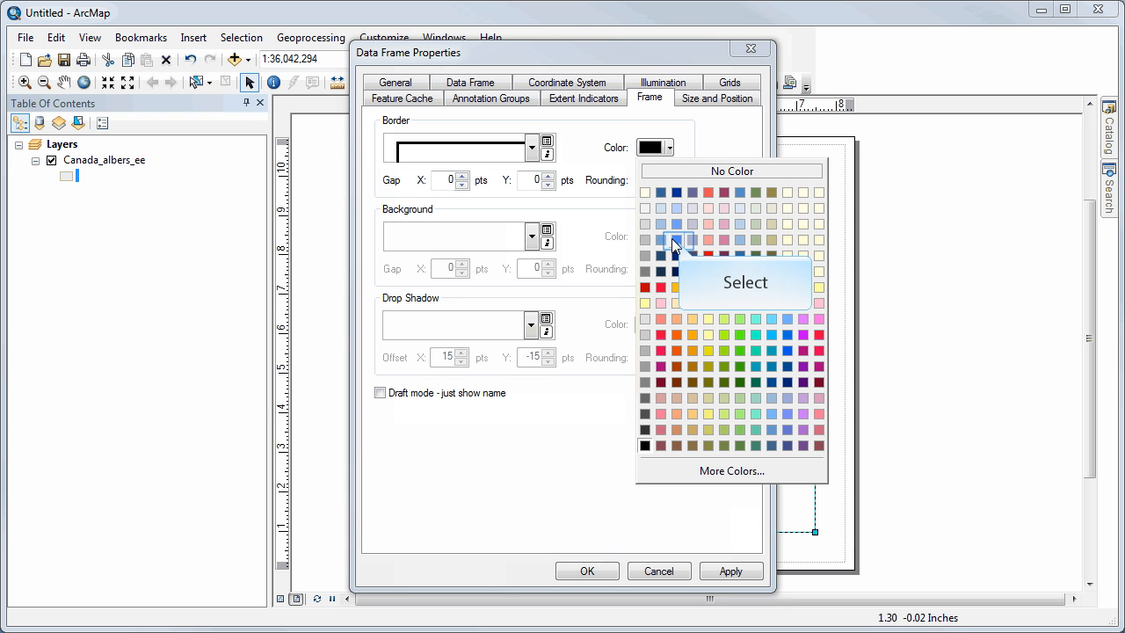
pyautogui.moveTo(682, 246)
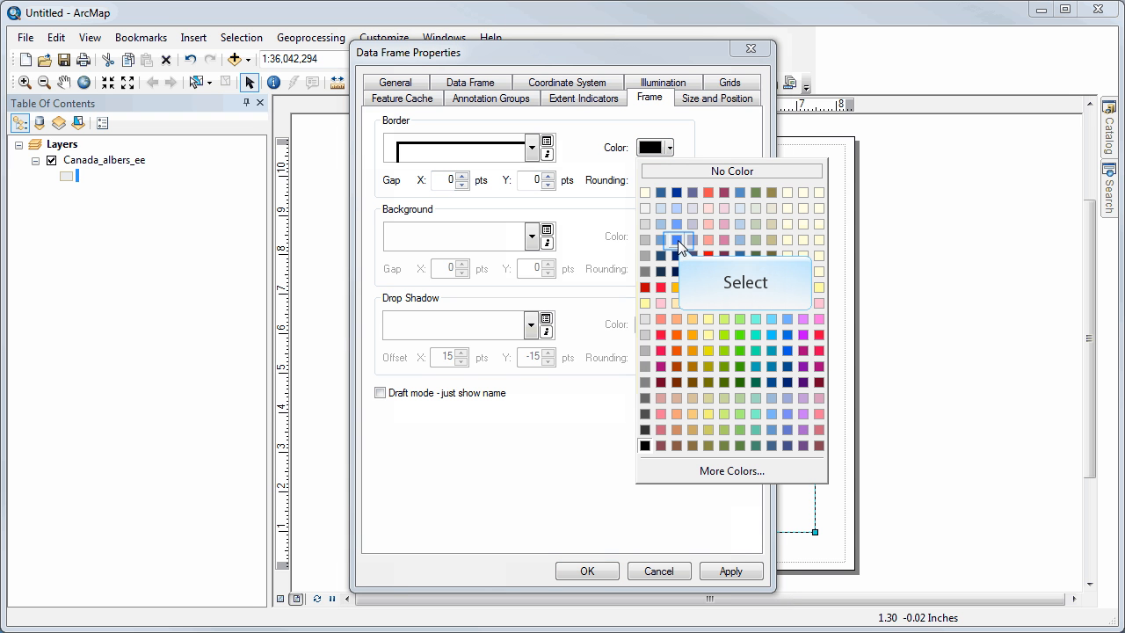
pyautogui.click(679, 239)
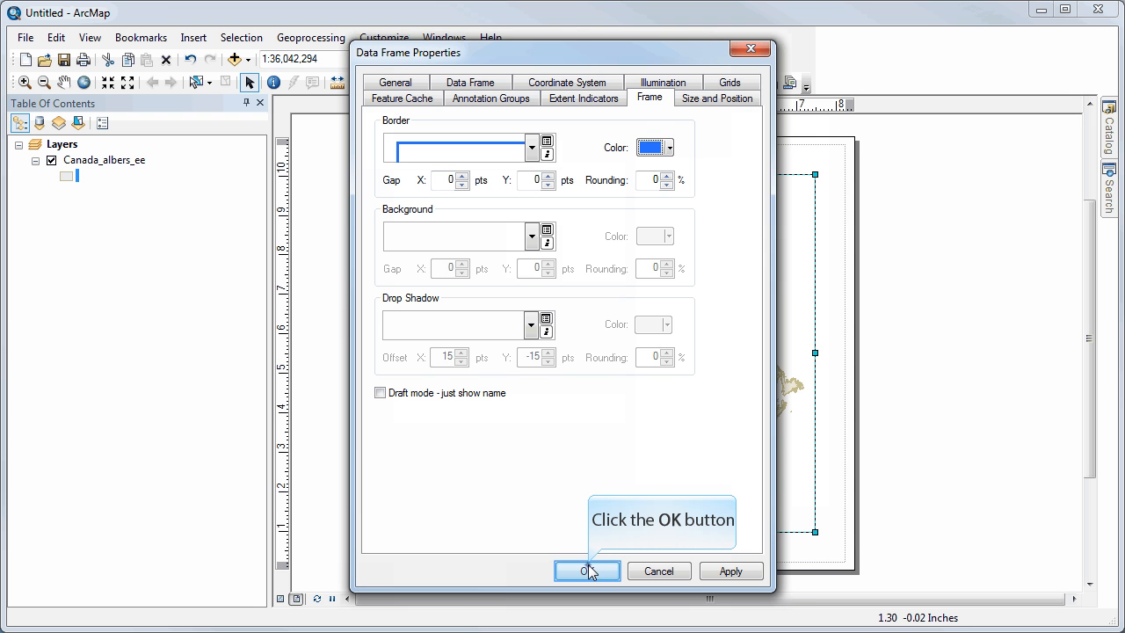
pyautogui.click(585, 569)
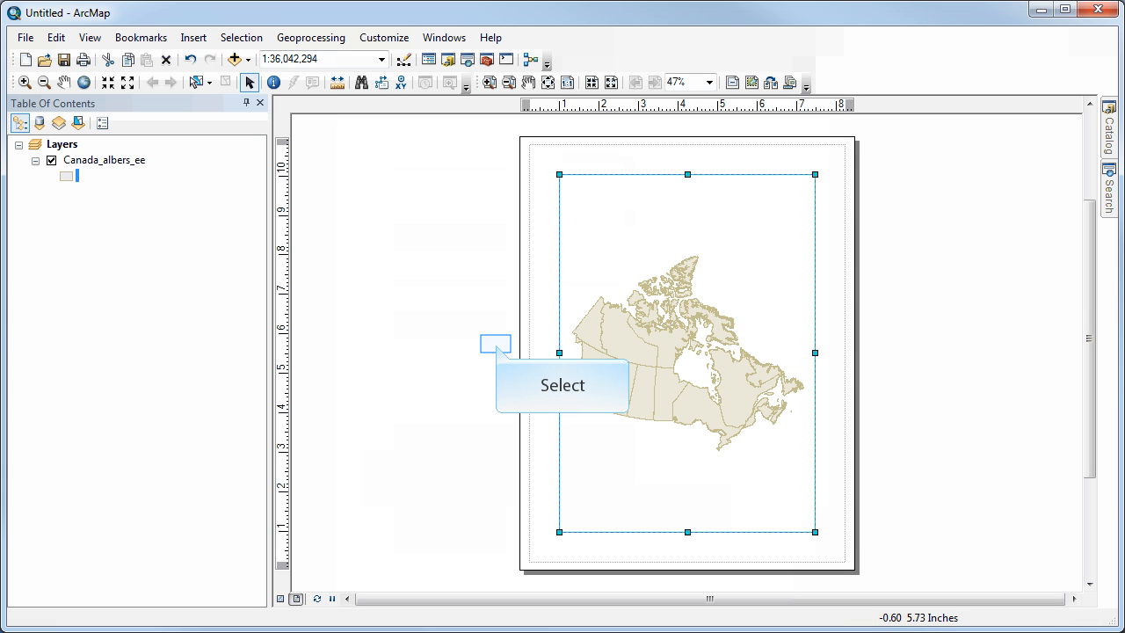
# Deselect the data frame and start the Legend Wizard from Insert > Legend.
pyautogui.click(499, 352)
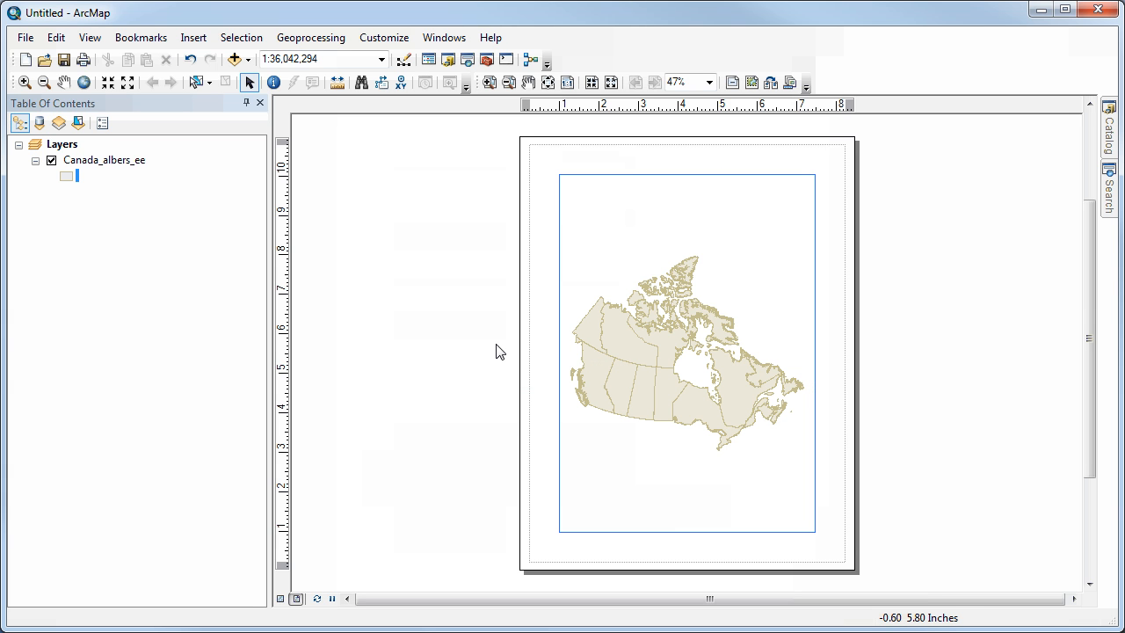
pyautogui.moveTo(194, 39)
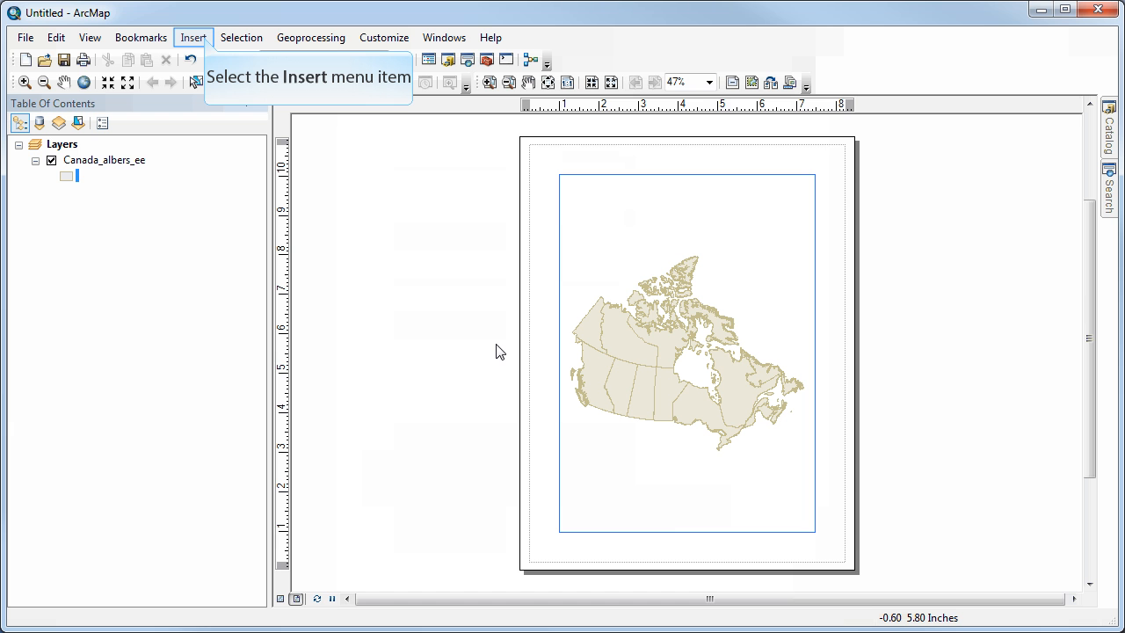
pyautogui.moveTo(365, 331)
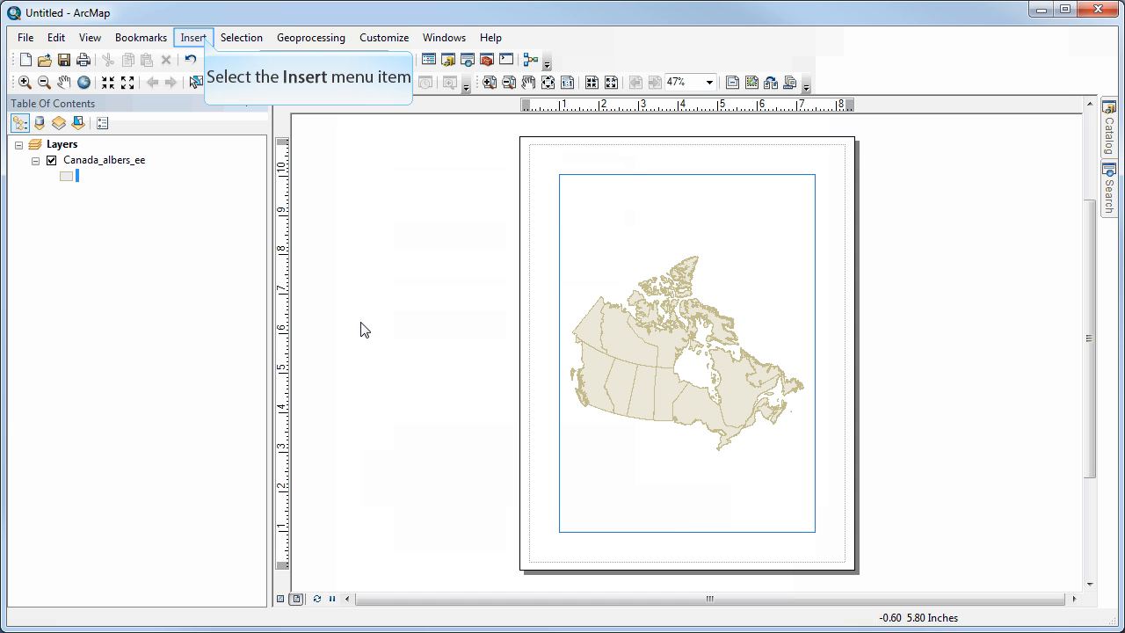
pyautogui.click(193, 39)
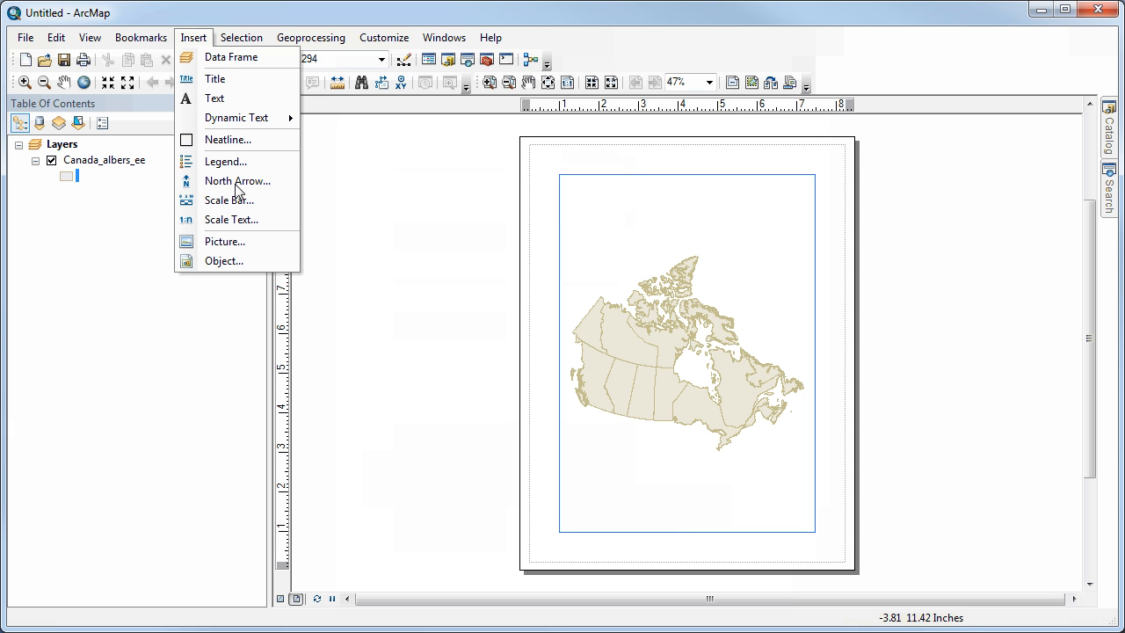
pyautogui.moveTo(224, 162)
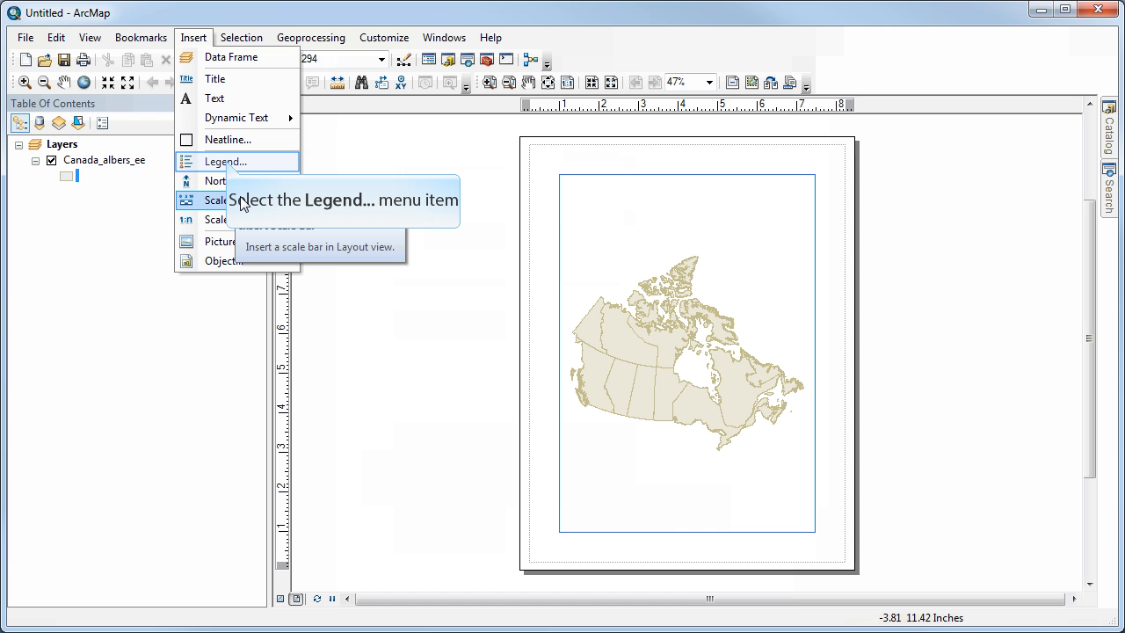
pyautogui.moveTo(230, 184)
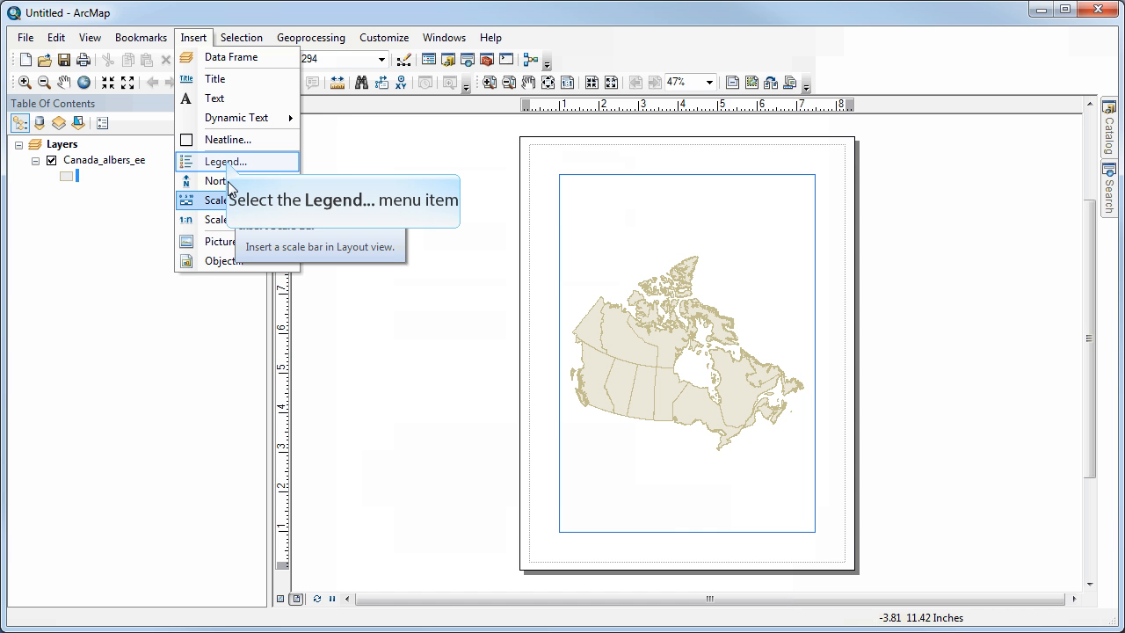
pyautogui.click(222, 161)
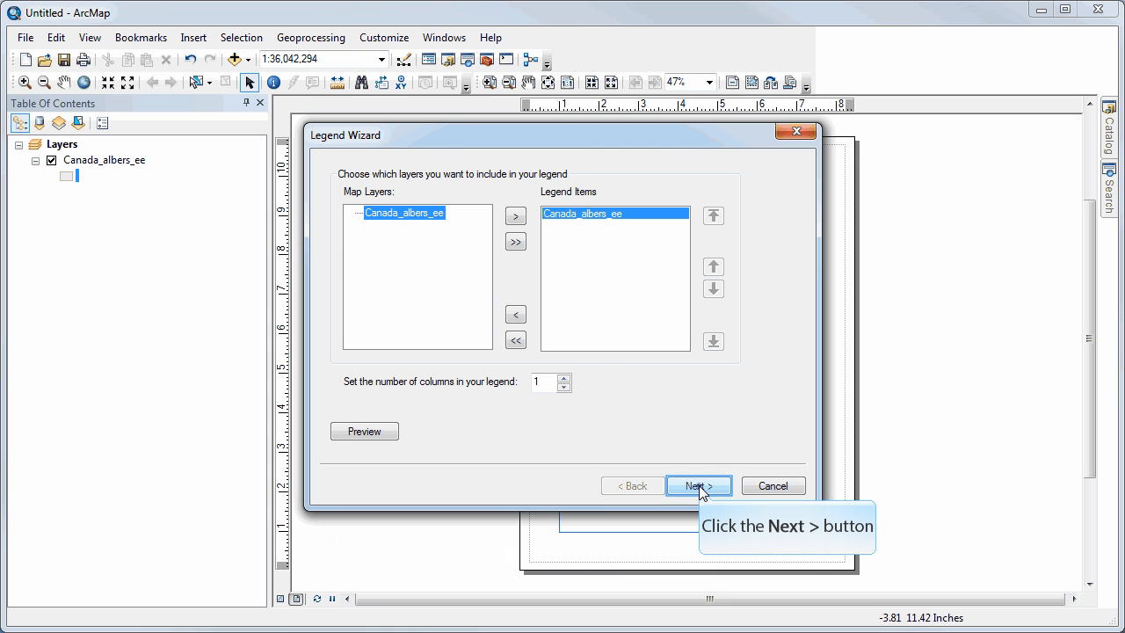
# Keep Canada_albers_ee and the default title, finishing the wizard so the legend appears.
pyautogui.click(698, 485)
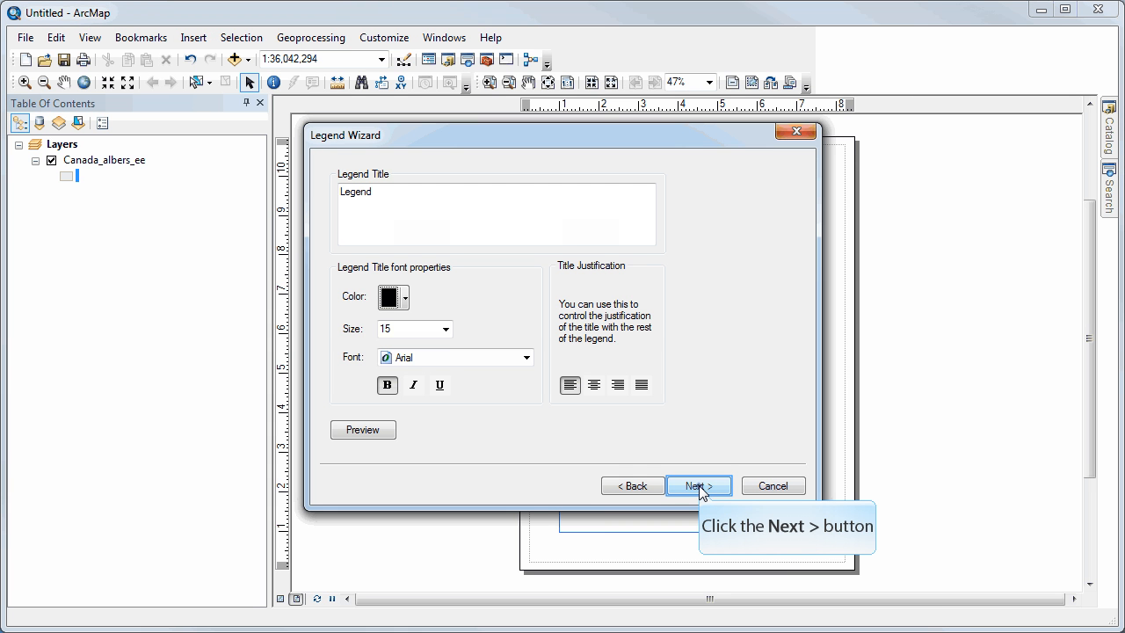
pyautogui.click(700, 485)
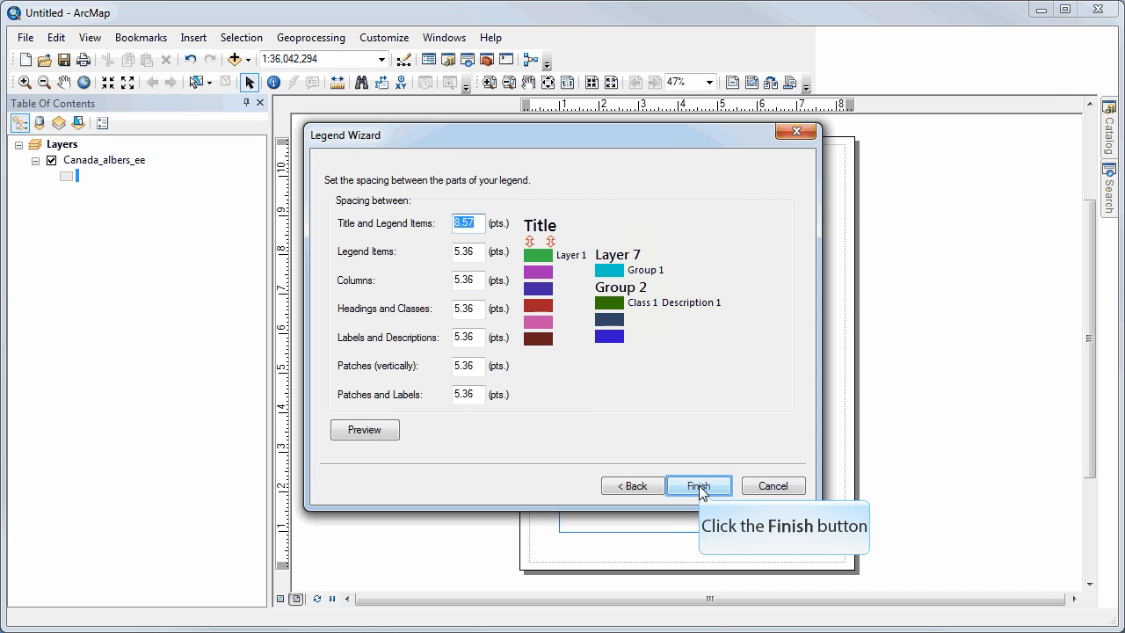
pyautogui.click(699, 485)
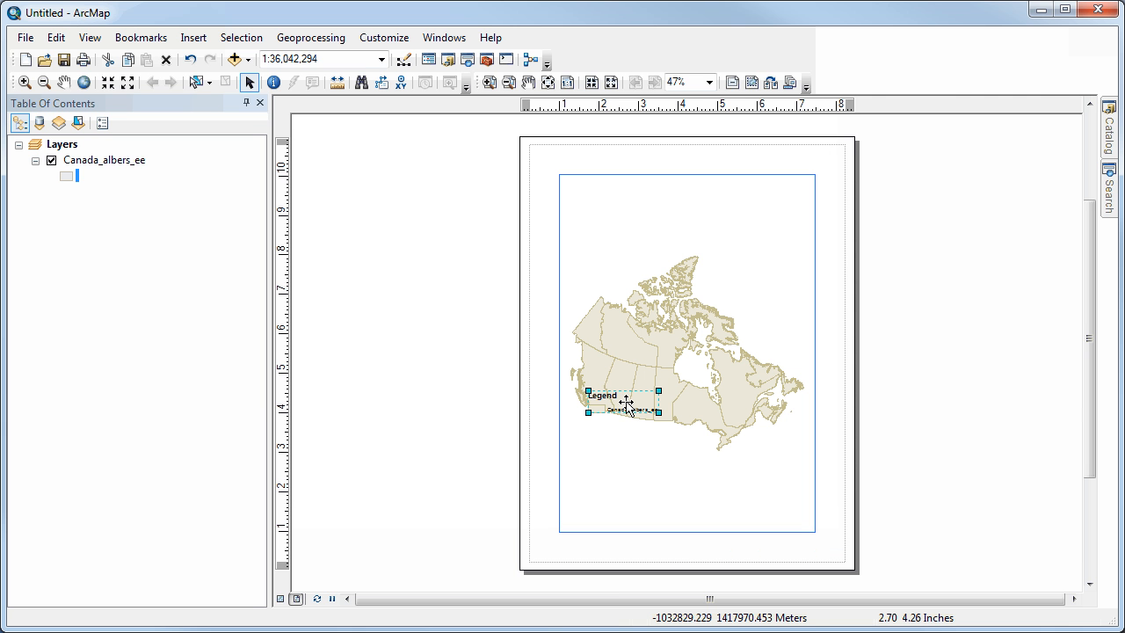
# Place the legend at the page's lower right and resize the map frame above it.
pyautogui.moveTo(624, 400); pyautogui.dragTo(773, 506)
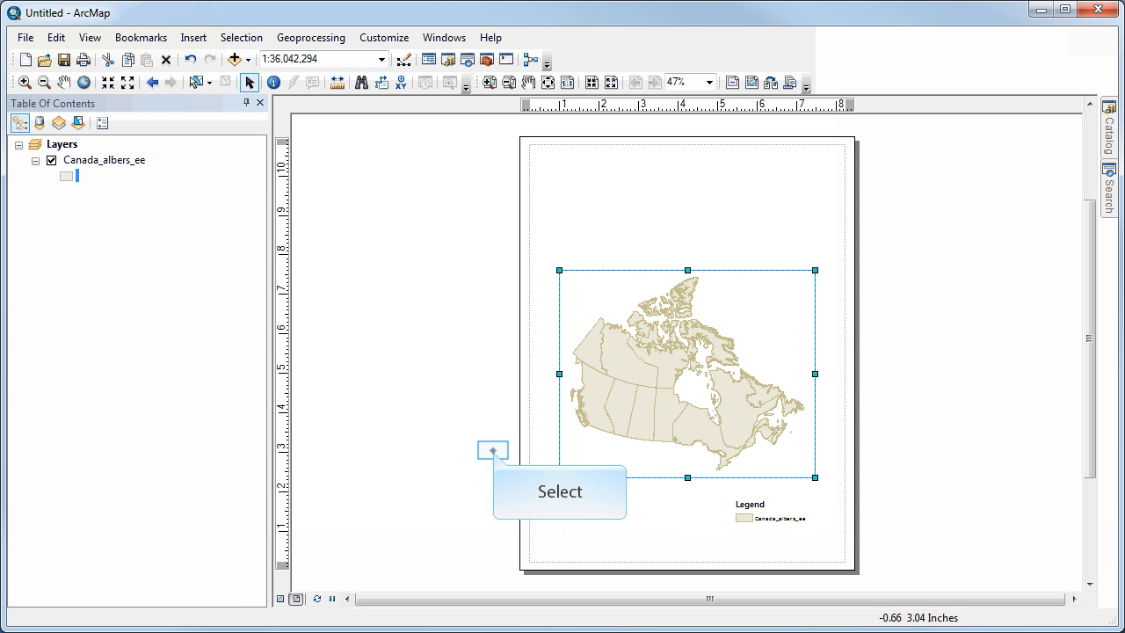
pyautogui.click(496, 457)
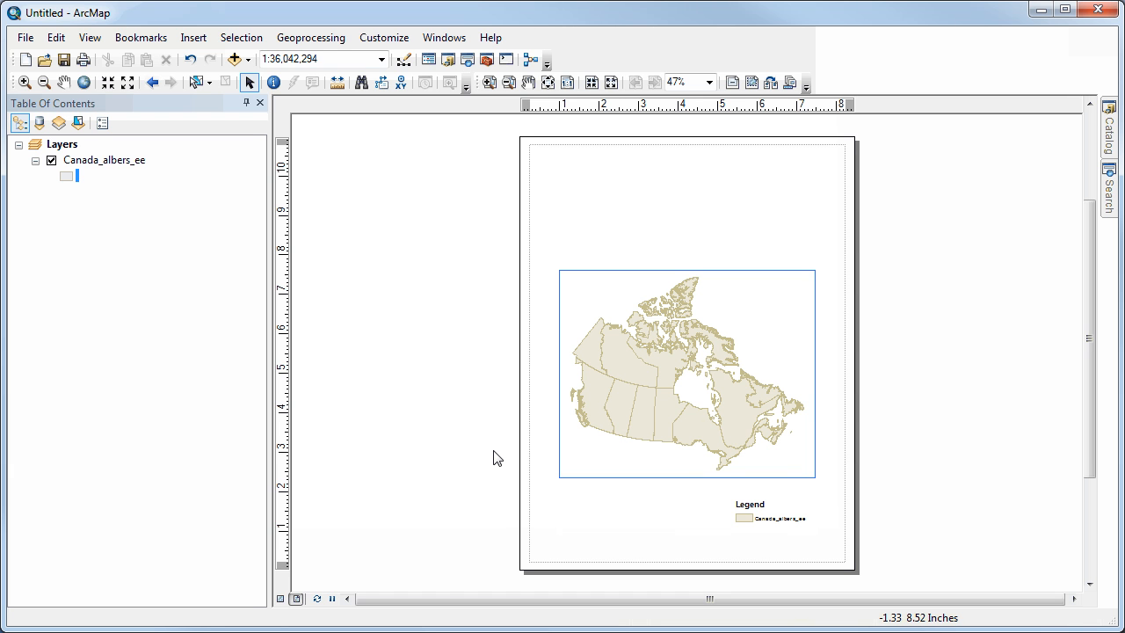
pyautogui.moveTo(193, 37)
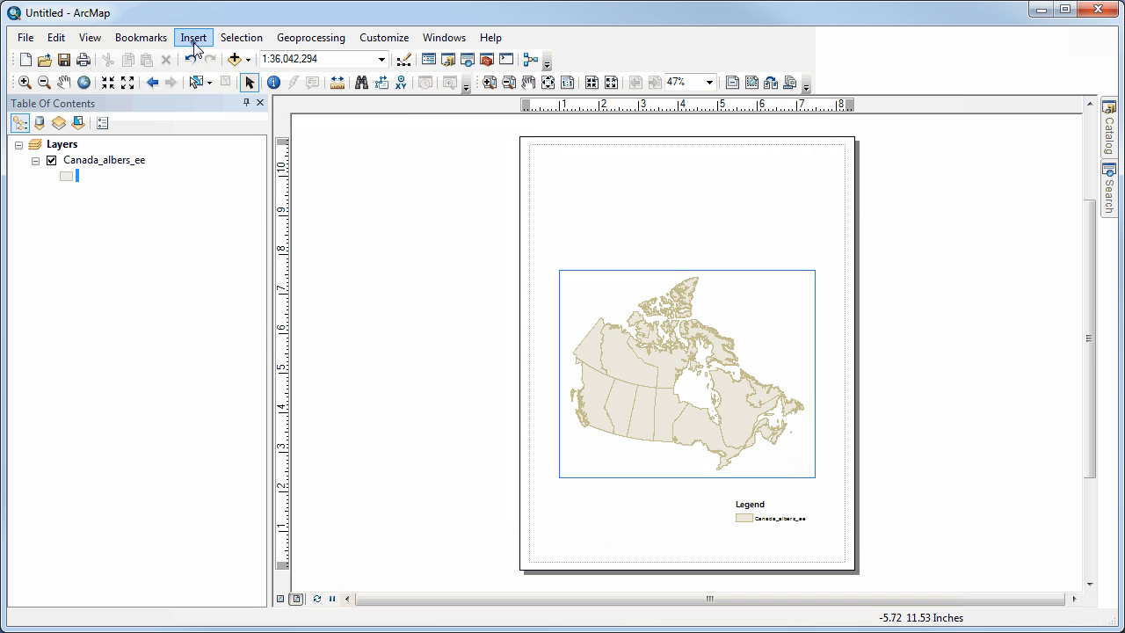
# Start adding a neatline from Insert > Neatline.
pyautogui.click(193, 39)
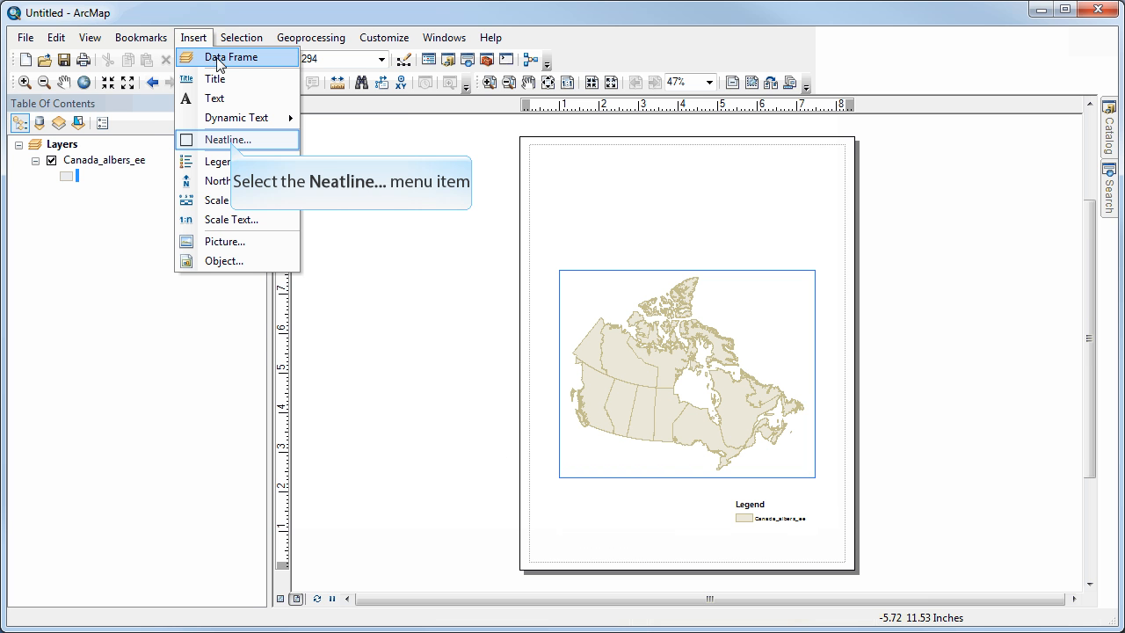
pyautogui.click(227, 139)
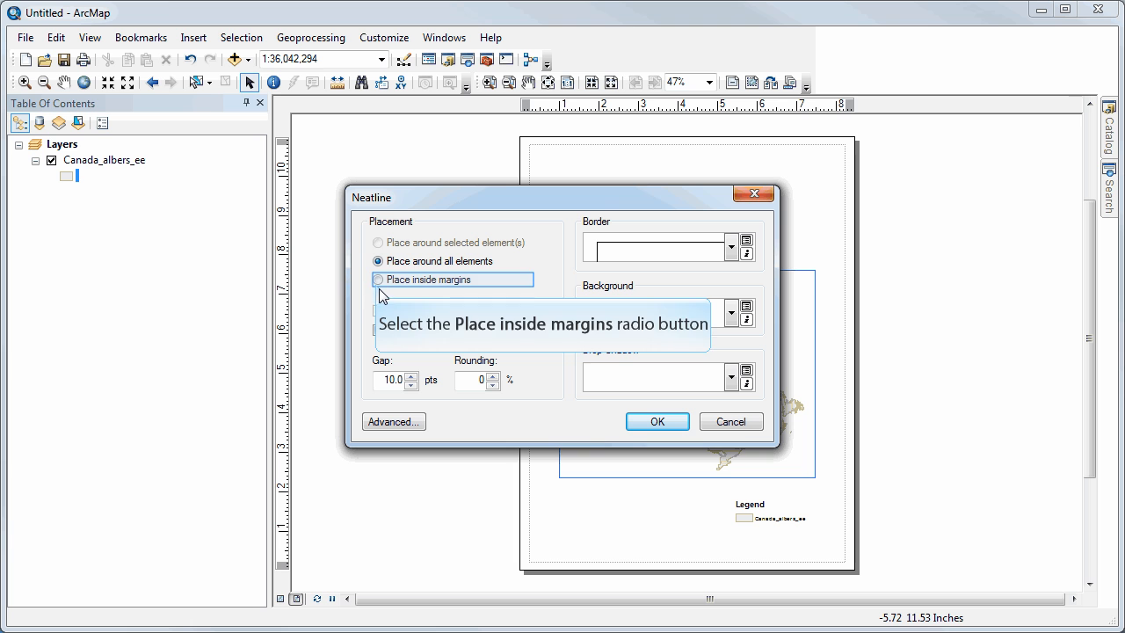
# Add the neatline placed inside the page margins around the whole layout.
pyautogui.click(376, 279)
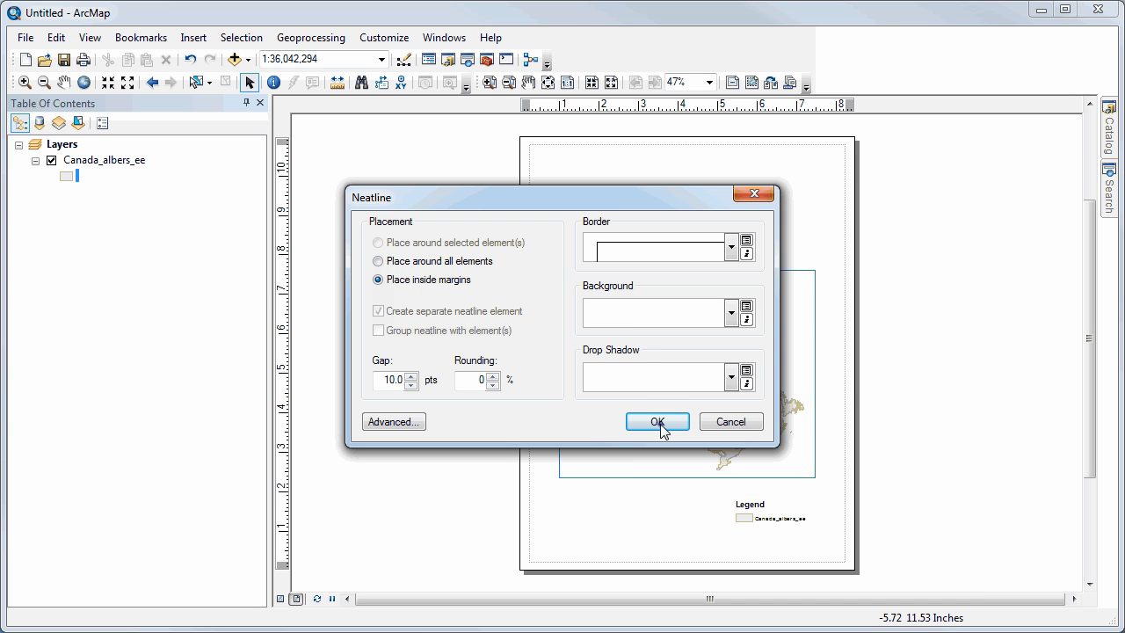
pyautogui.click(658, 421)
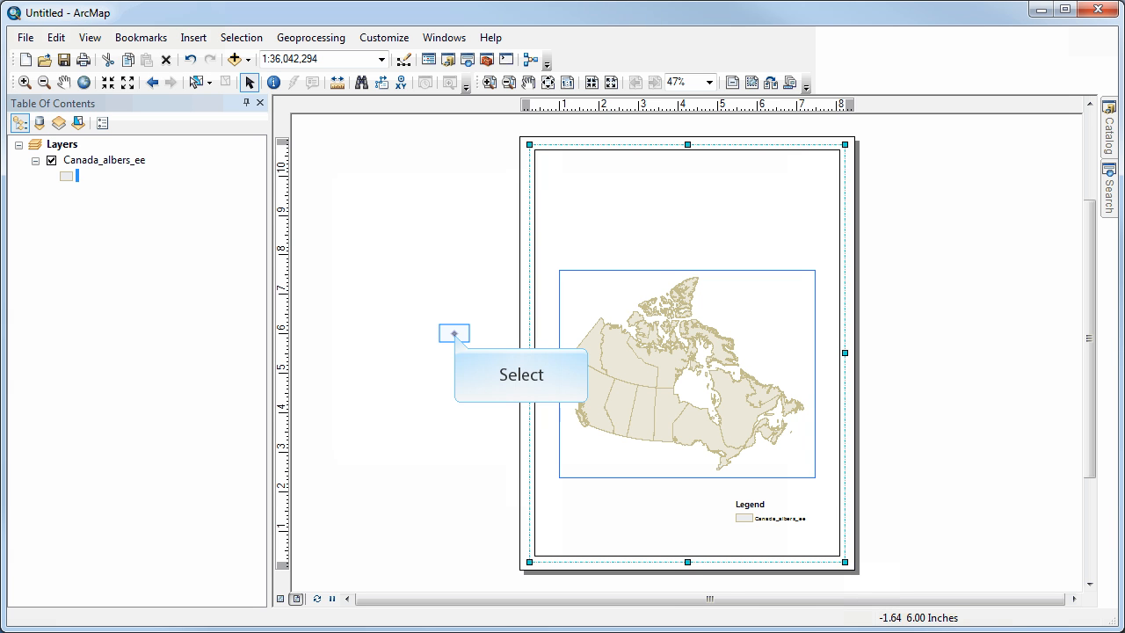